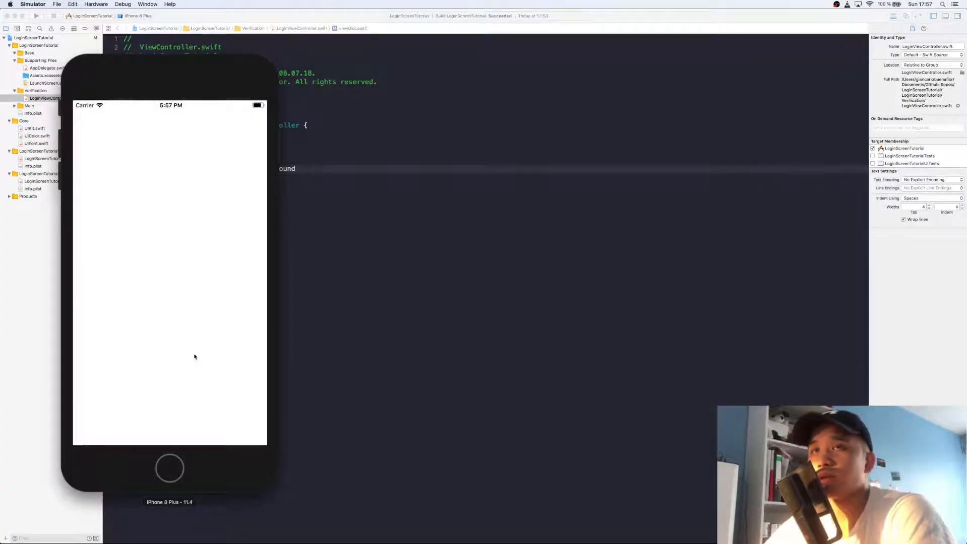
mouse_move(414, 453)
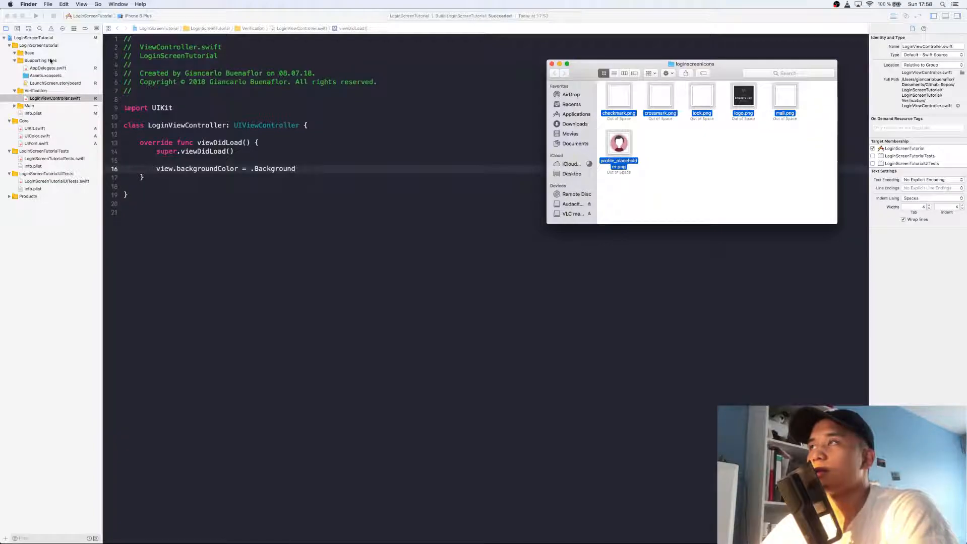
- View the logo image set in Assets.xcassets, then switch to LoginViewController.swift
click(46, 76)
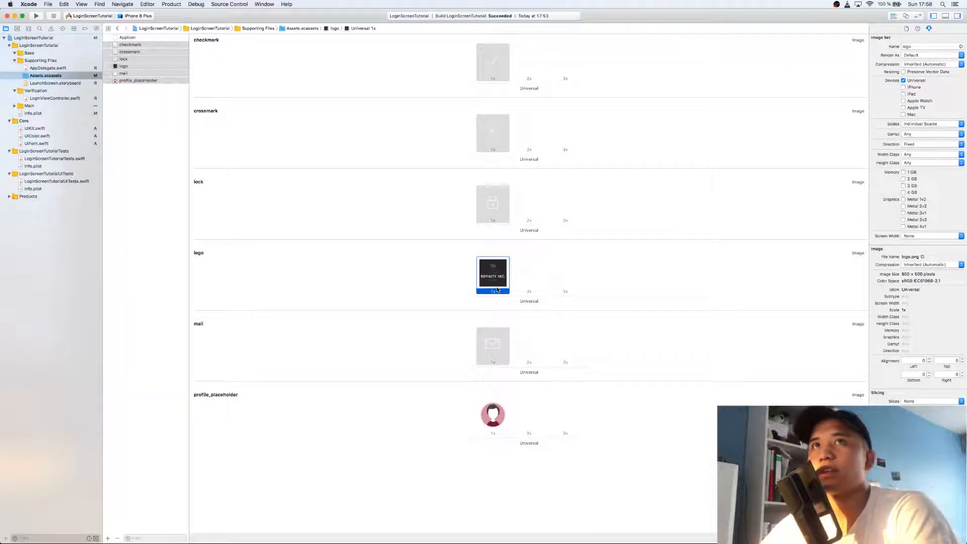
click(123, 65)
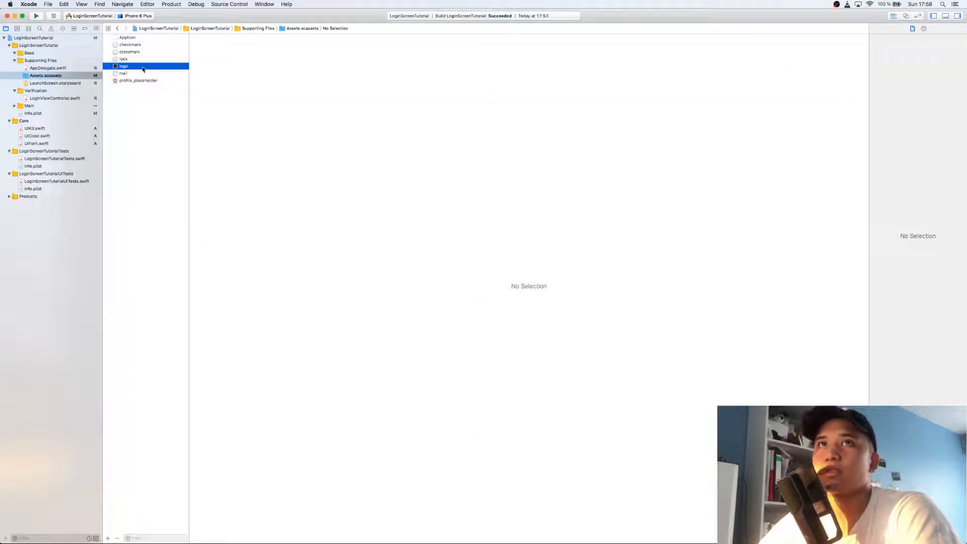
click(123, 65)
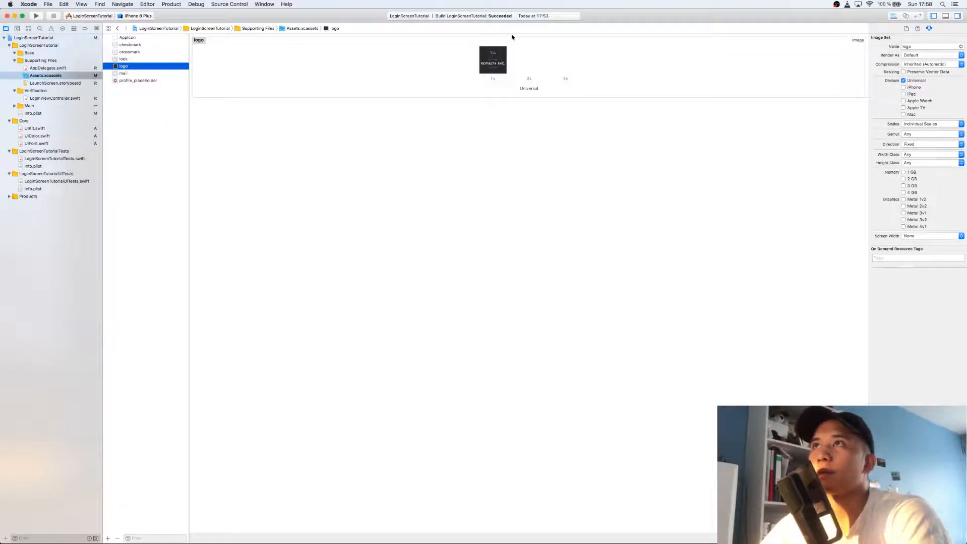
click(54, 98)
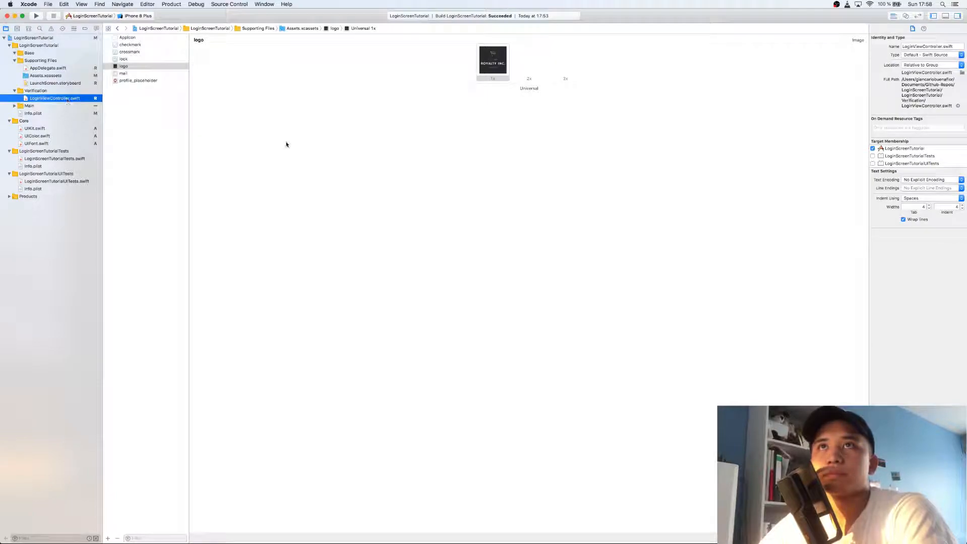
- Declare private let logoImageView: UIImageView as a closure creating iv and returning it
click(55, 98)
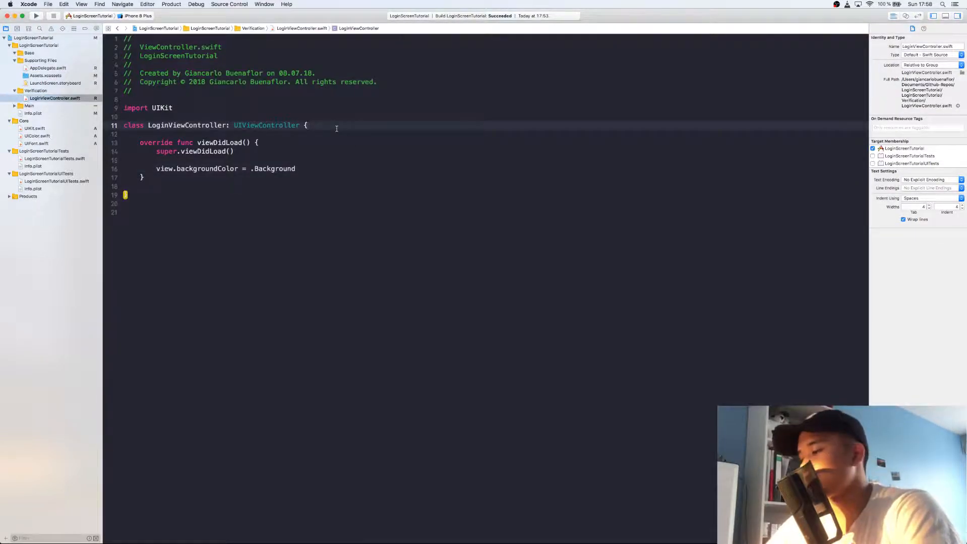
text(private let)
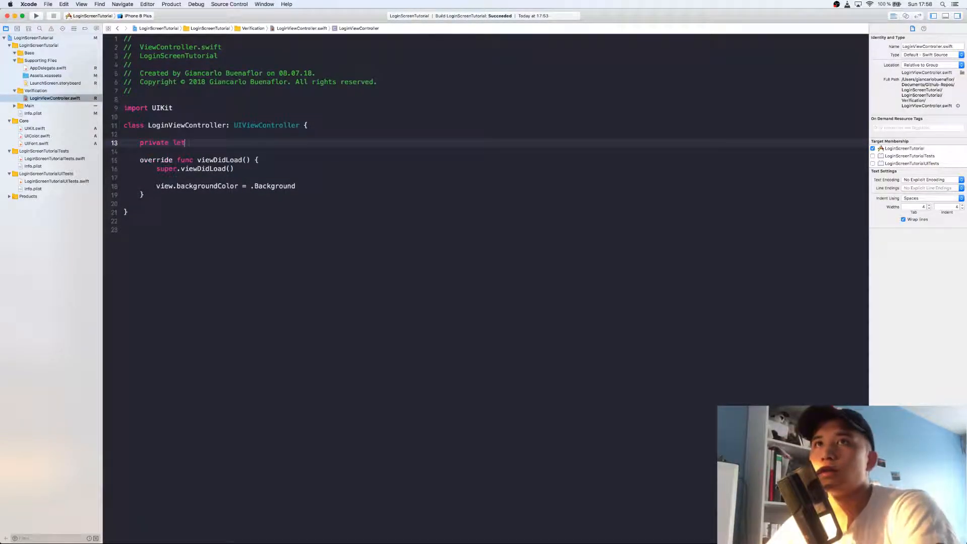
text(logoImage)
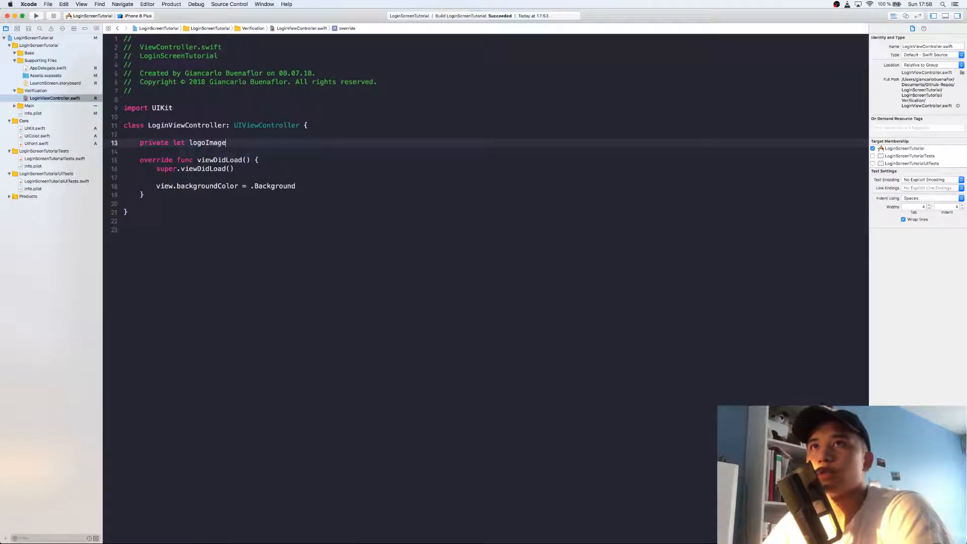
text(View:)
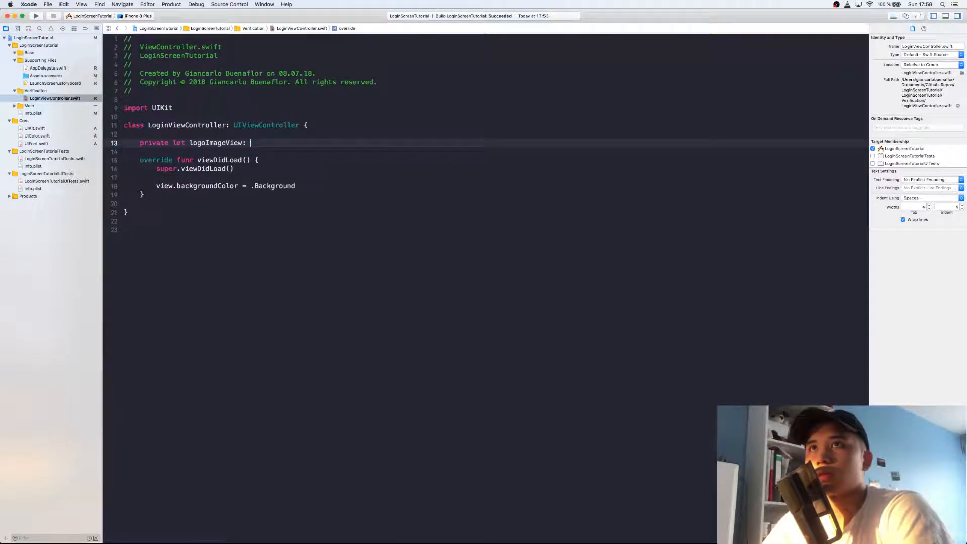
text(U)
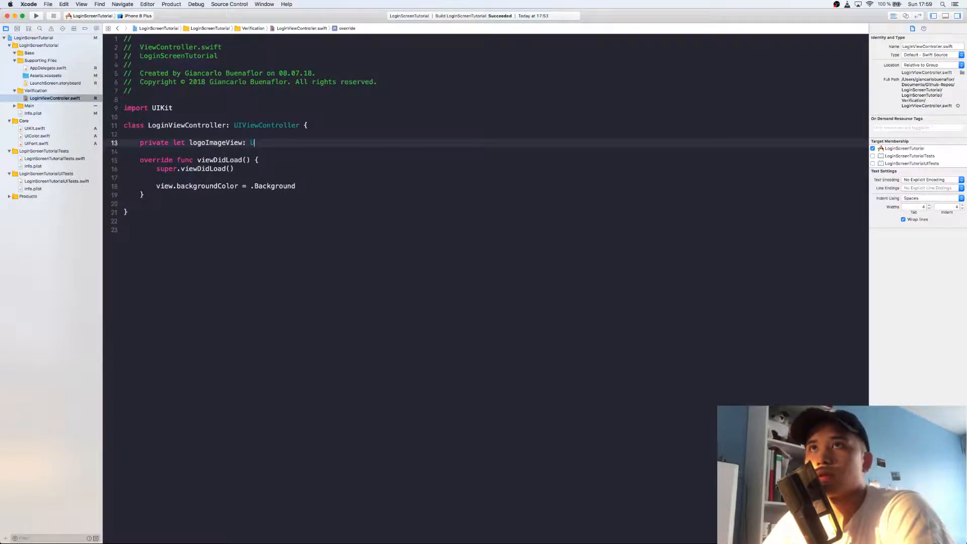
text(IImageView = {)
text(let)
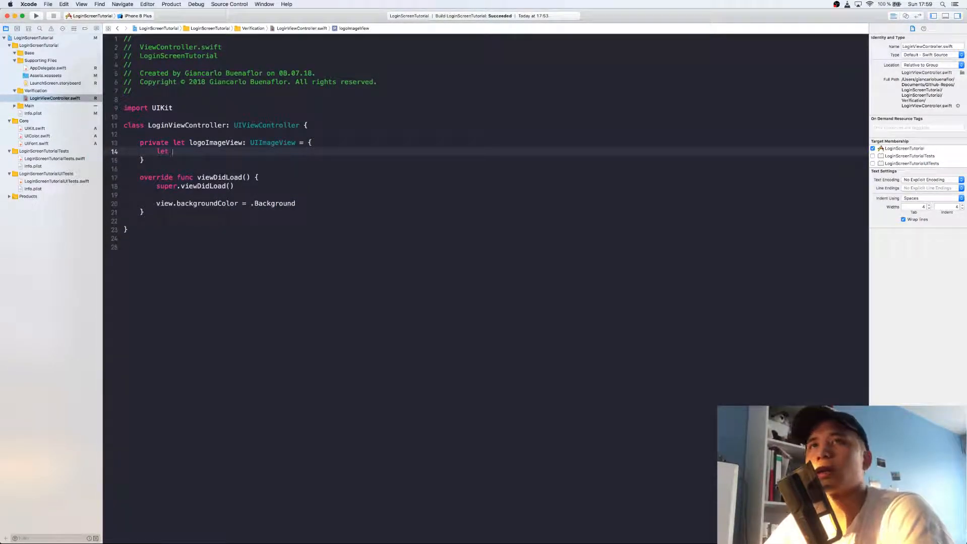
text(l)
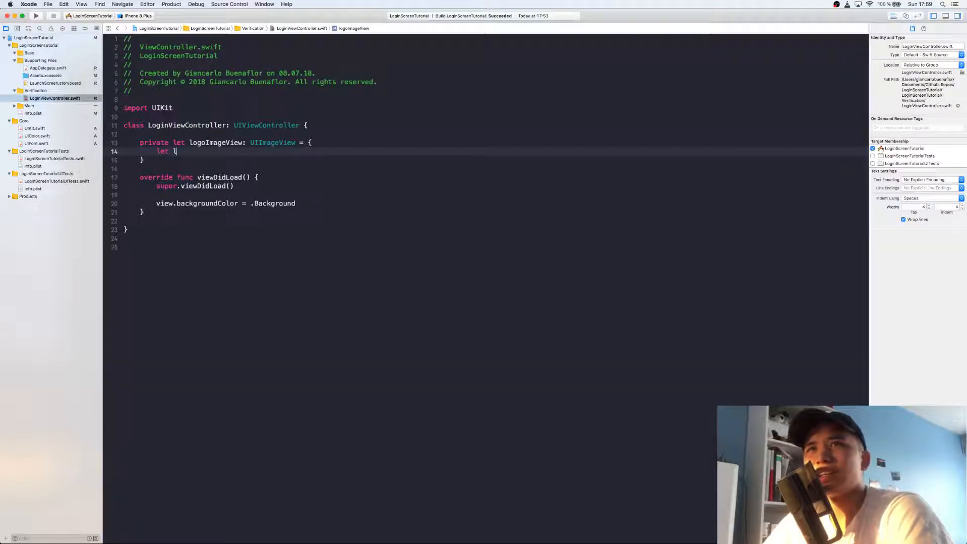
text(iv = UIImageView()
text(retzurn)
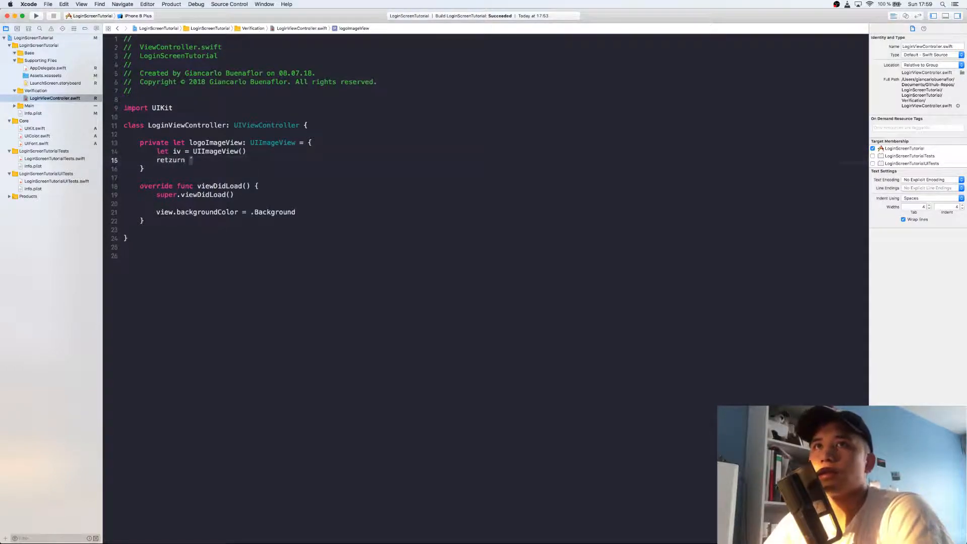
text(return iv)
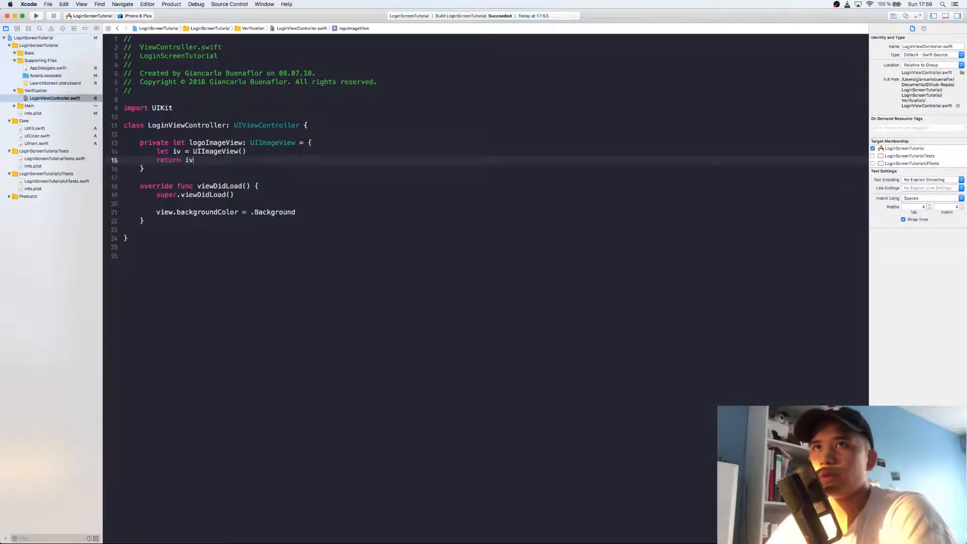
click(195, 125)
text(()
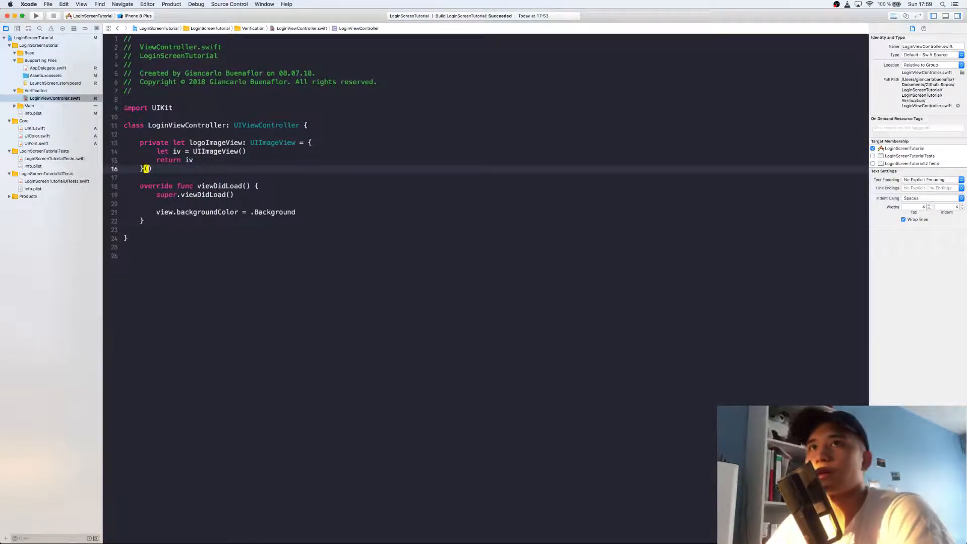
- Assign iv.image using the suggested logo image literal
text(iv)
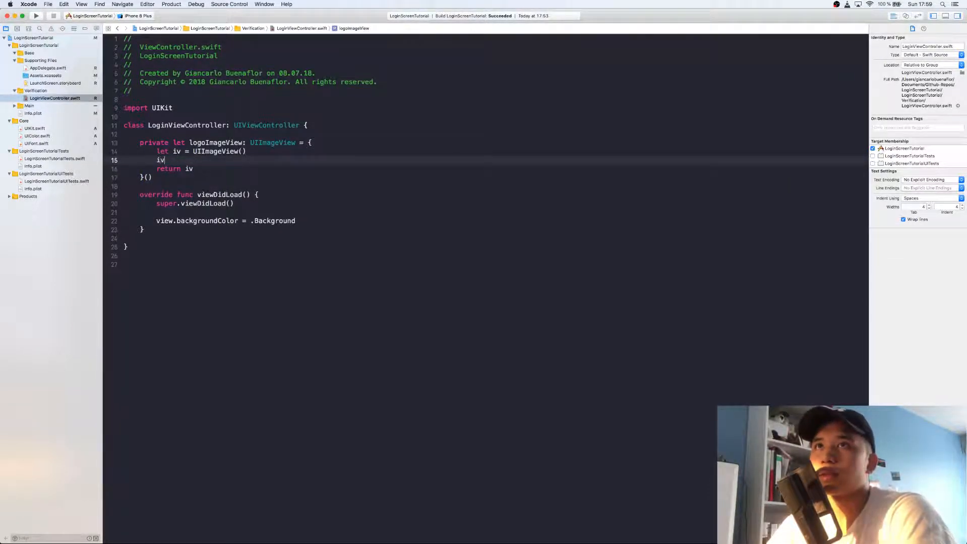
text(.image = lo)
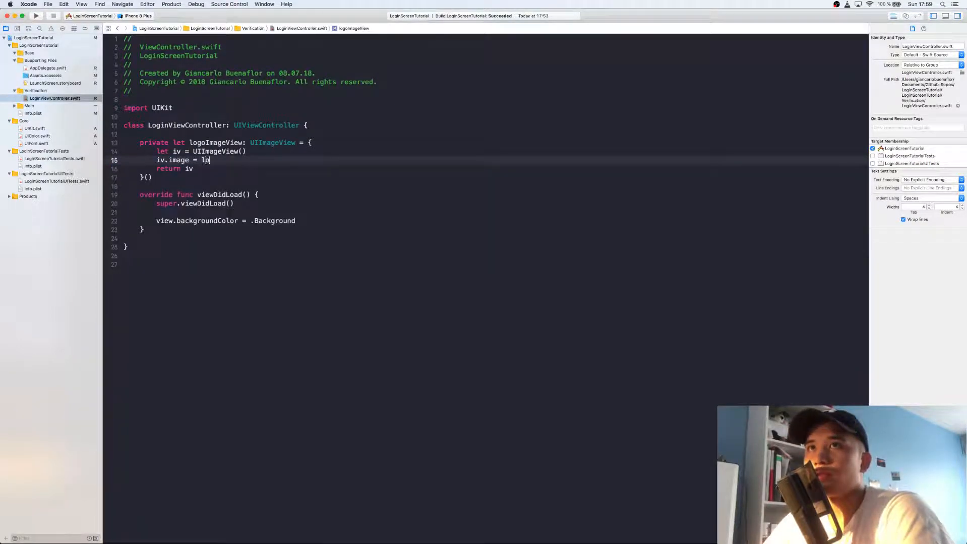
key(backspace)
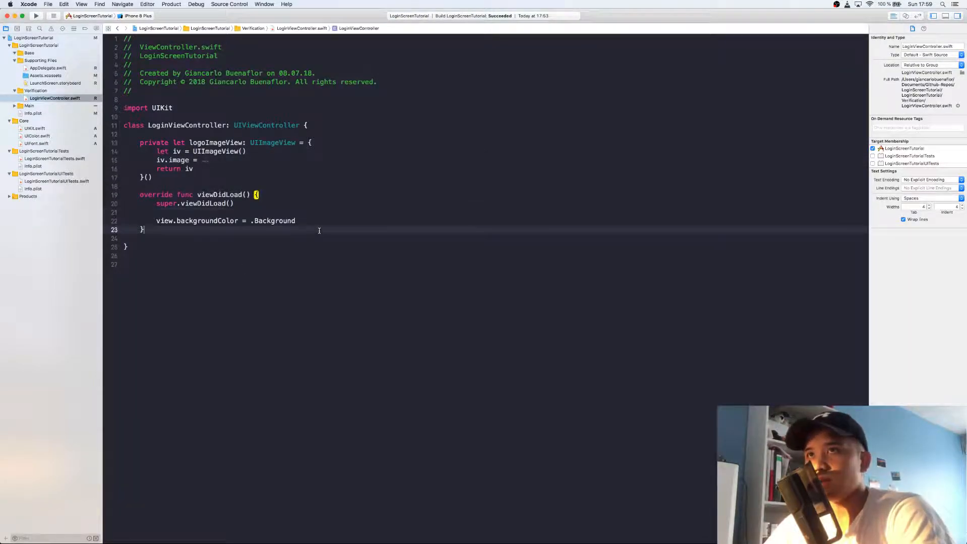
- In viewDidLoad, add logoImageView as a subview with a trailing constraints closure
click(34, 128)
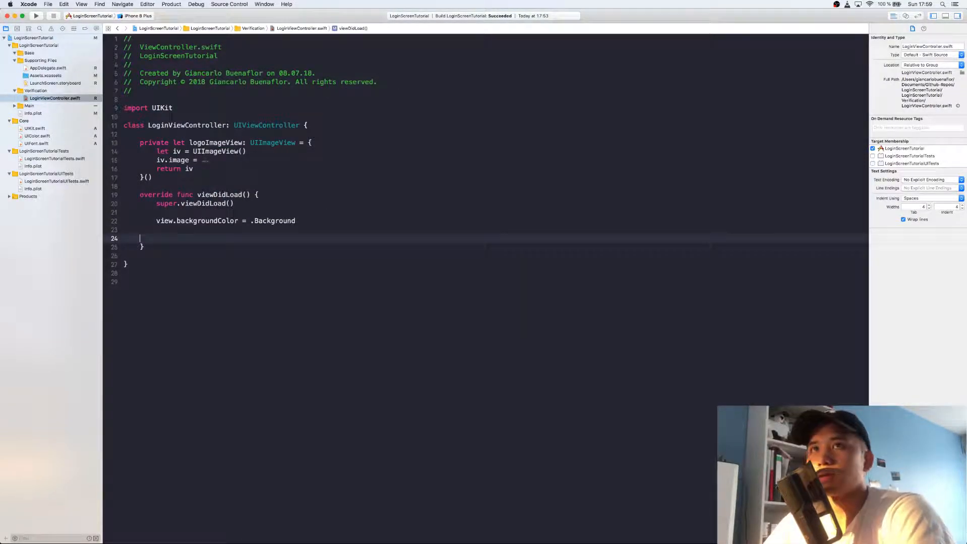
text(view.add(subview: UIView, createConstraints: (UIView, UIView) -> ([NSLayoutConstraint)
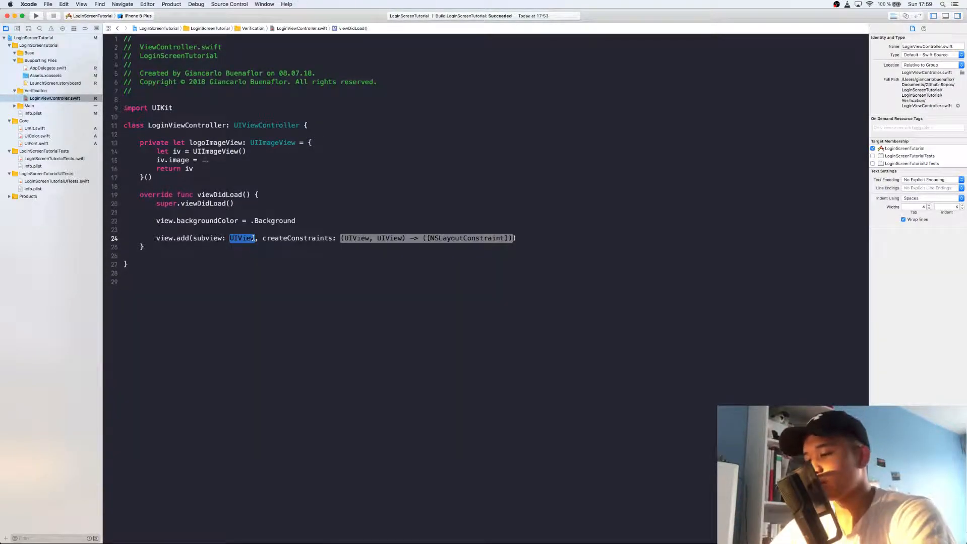
key(delete)
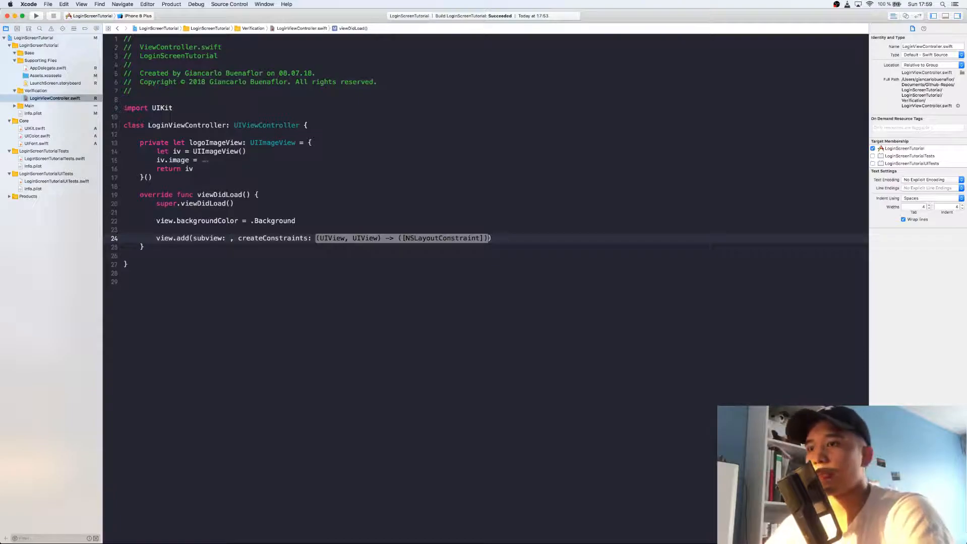
text(logoImag)
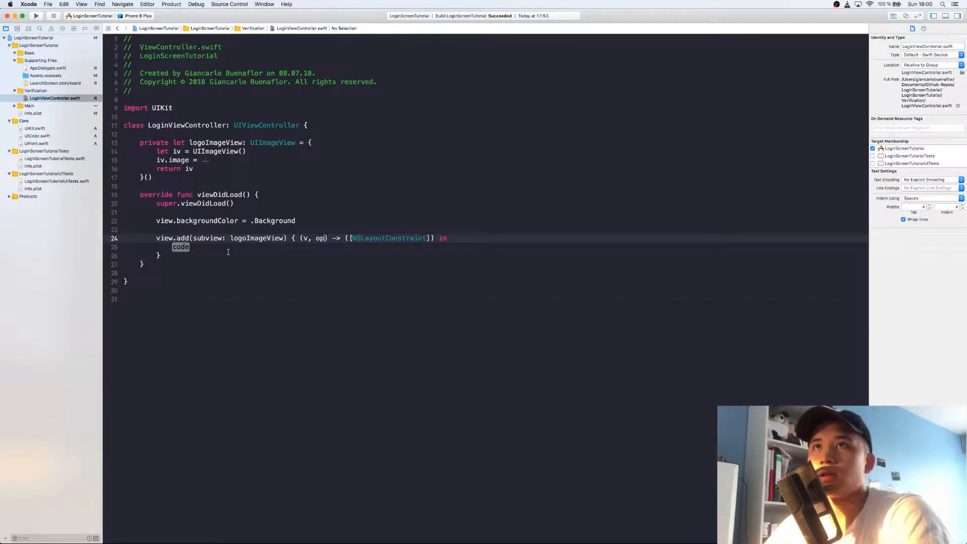
text(p)
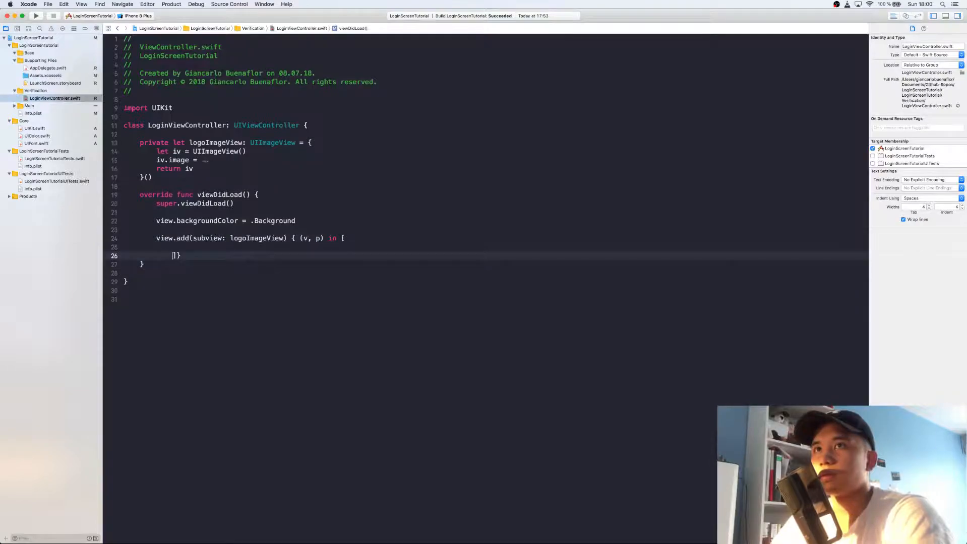
- Pin the logo's topAnchor to the safe area layout guide and start its centerXAnchor constraint
text(v.topAnchor.constraint(equalTo: p.s)
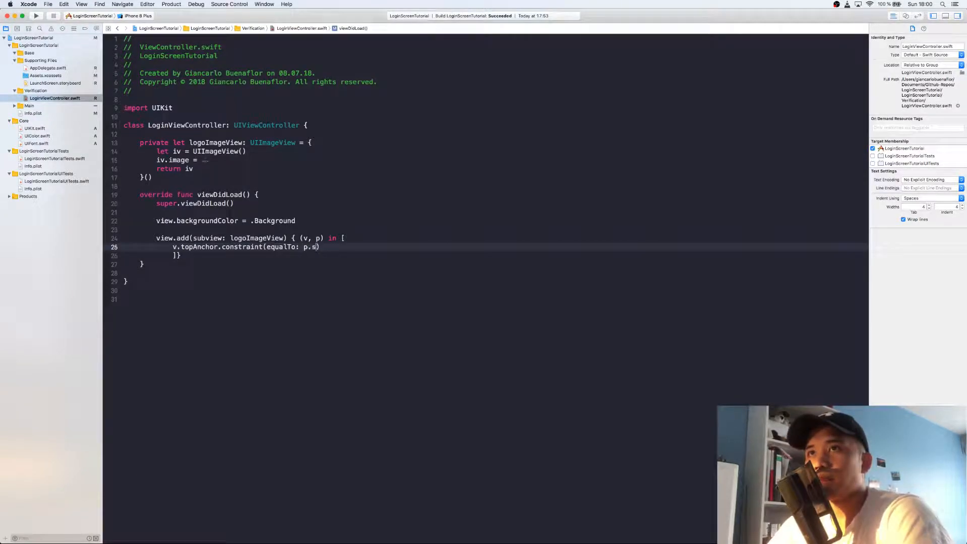
text(afeareakly)
text(v.lead)
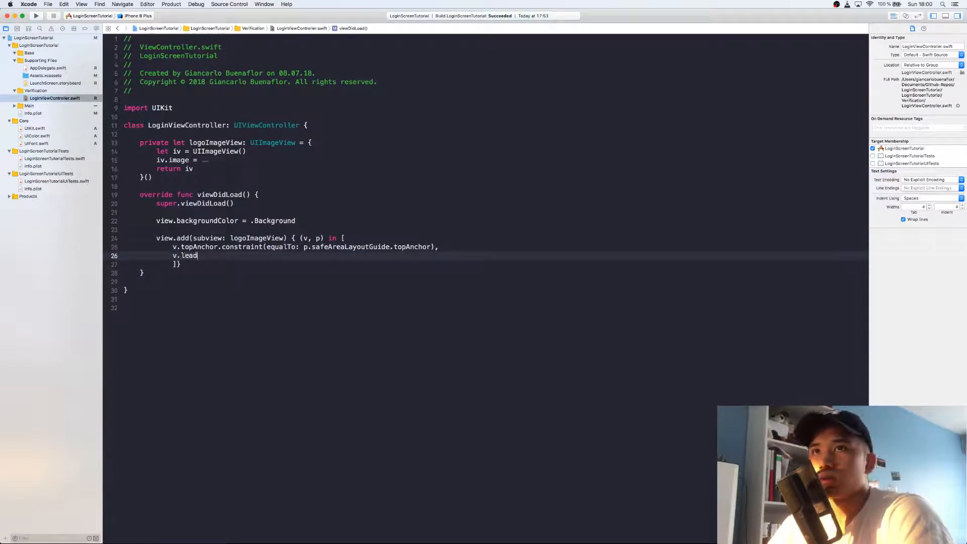
text(centerXAnchor.constraint(equalTo: p.centerx)
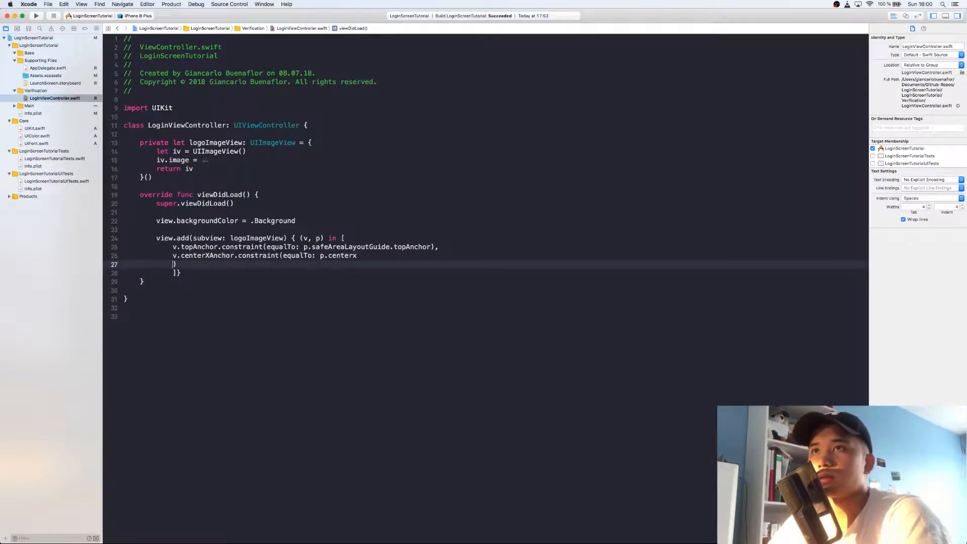
- Finish the centerX constraint and give the top constraint constant 50
text(a)
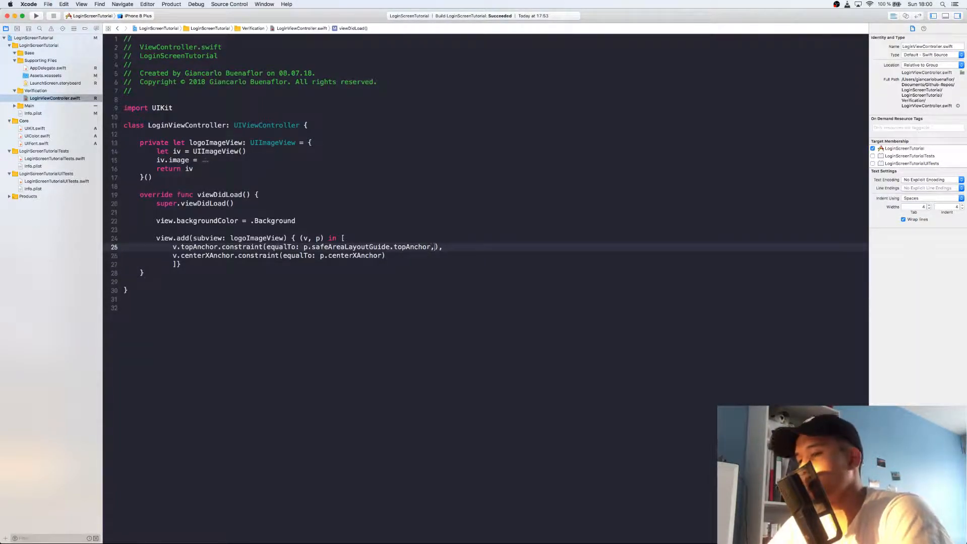
text(, constant 50)
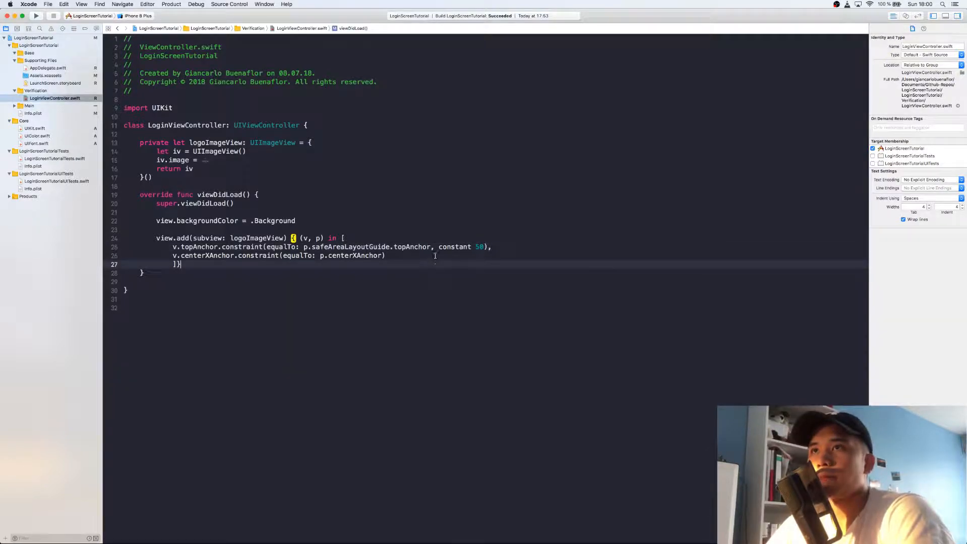
- Constrain heightAnchor and widthAnchor to p.widthAnchor with multiplier 0.5
text(v.heightAnchor.constraint(equalTo: p.widthAnchor, multiplier: 0.5),)
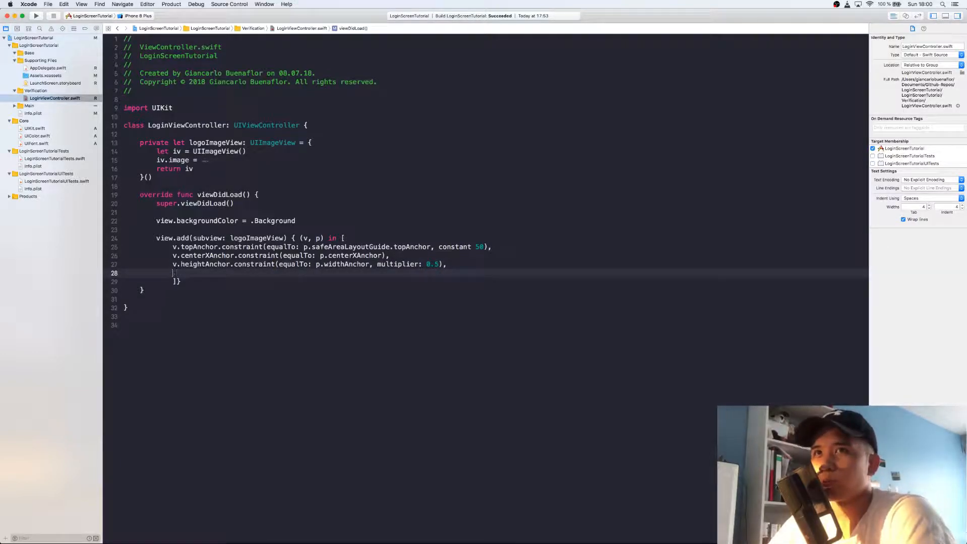
text(v.)
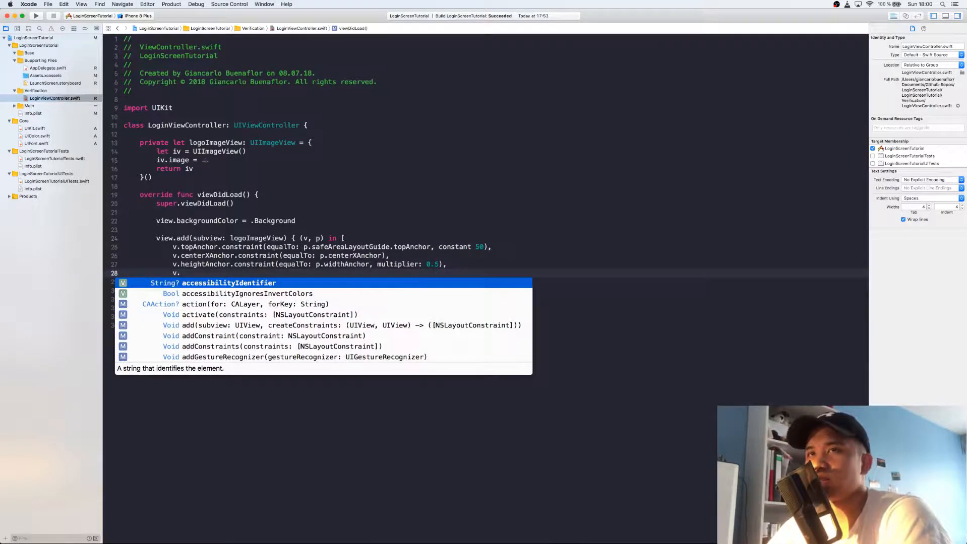
text(heg)
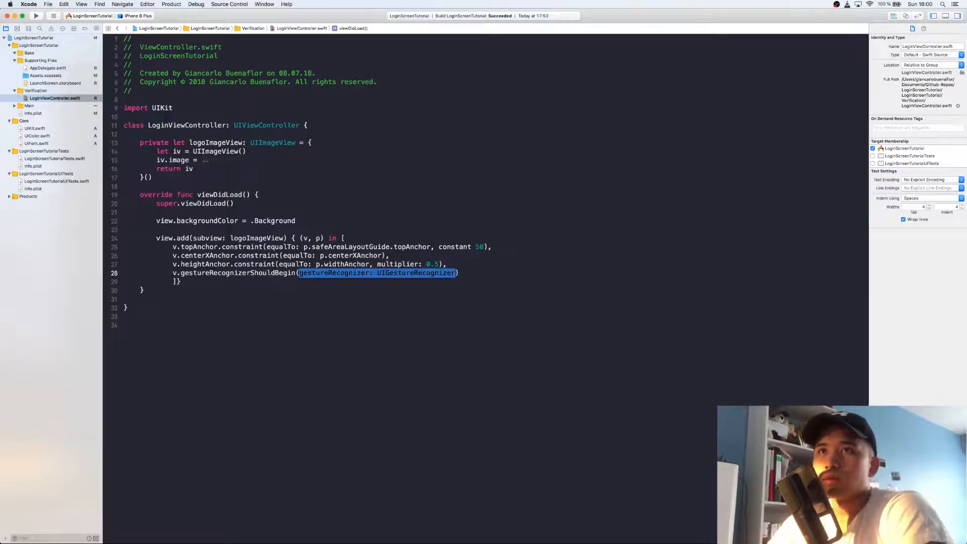
text(v.heightAnchor.c)
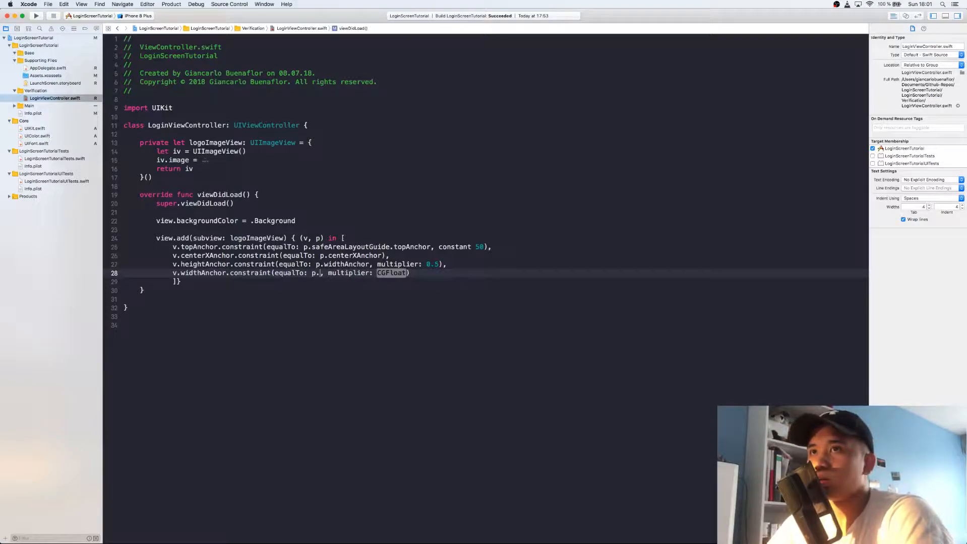
text(widthAnchor)
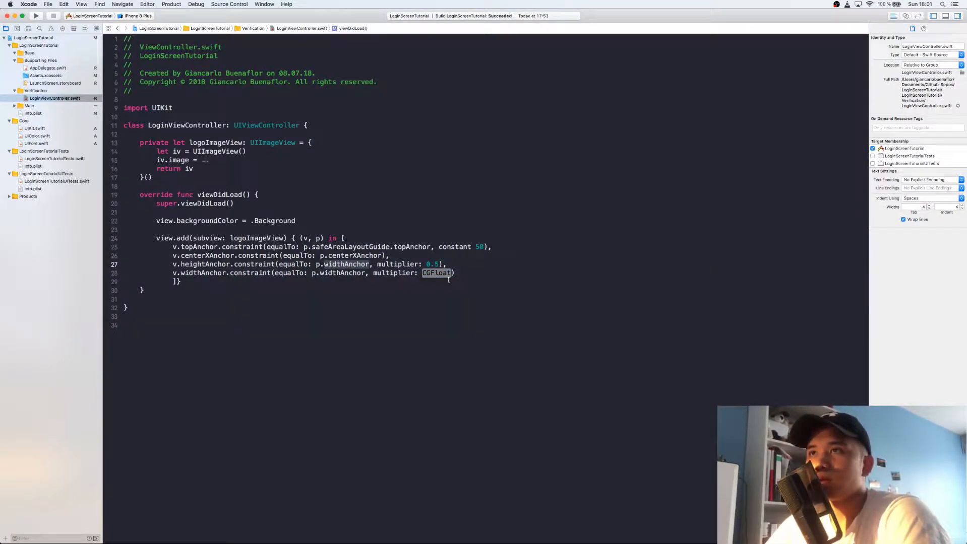
text(0.5)
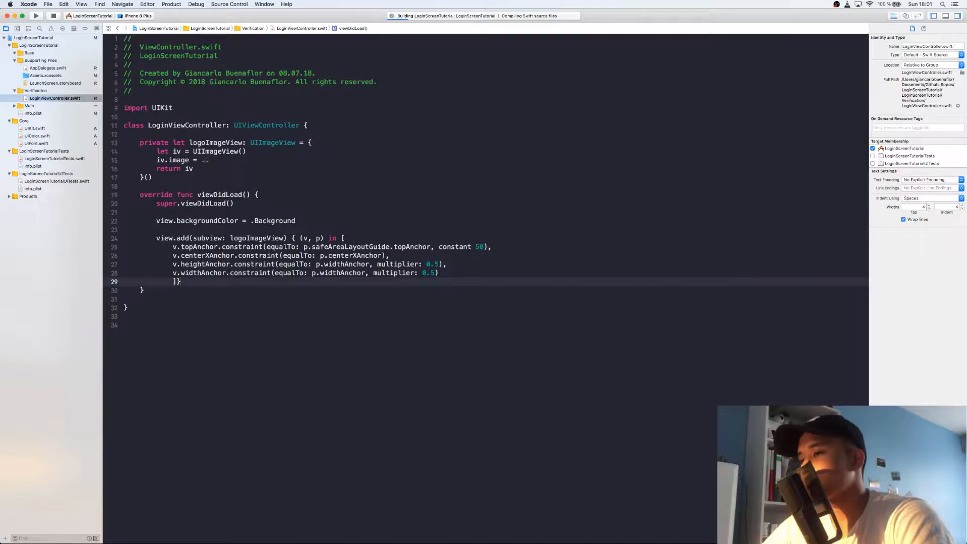
- Build and run the app on the iPhone 8 Plus simulator
click(181, 282)
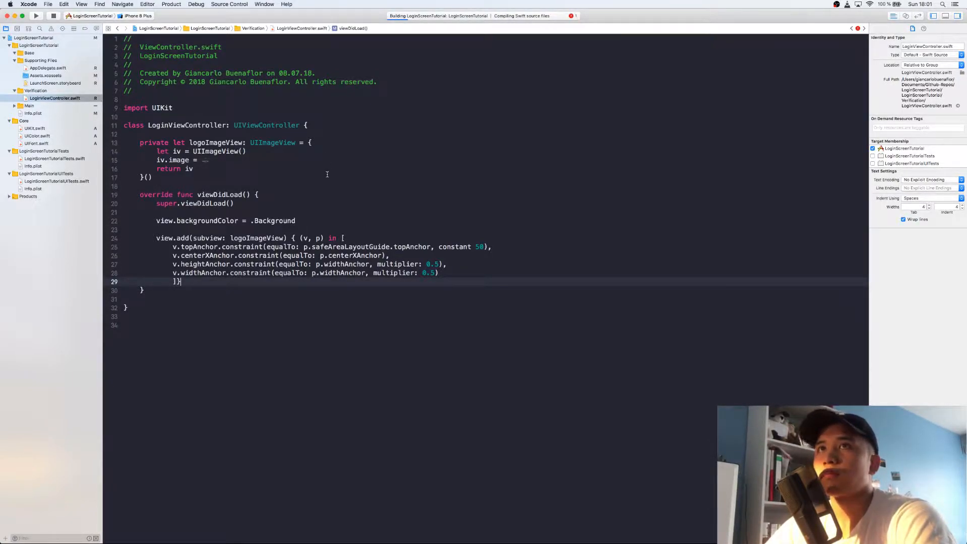
key(cmd+b)
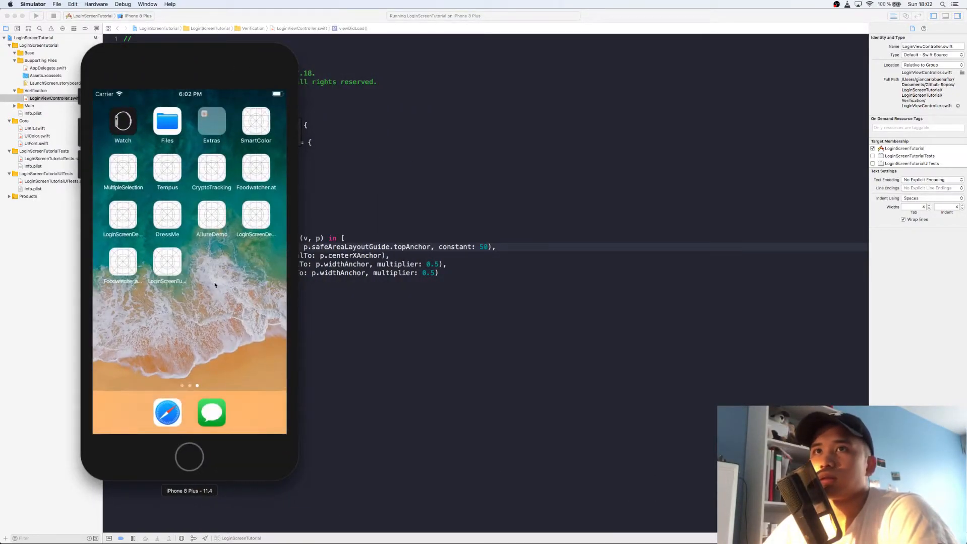
- Launch LoginScreenTutorial on the simulator to show the Royalty Inc. logo above the fields
click(167, 266)
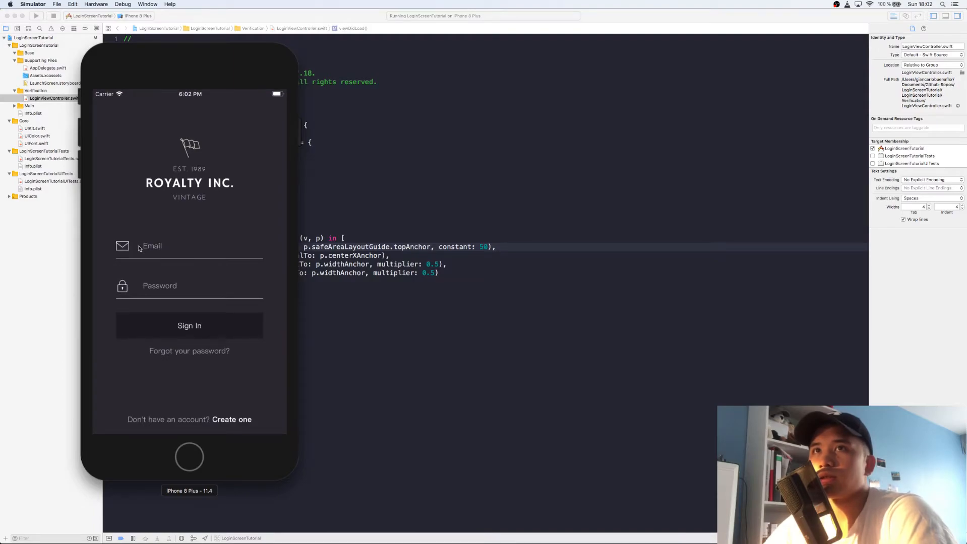
mouse_move(261, 240)
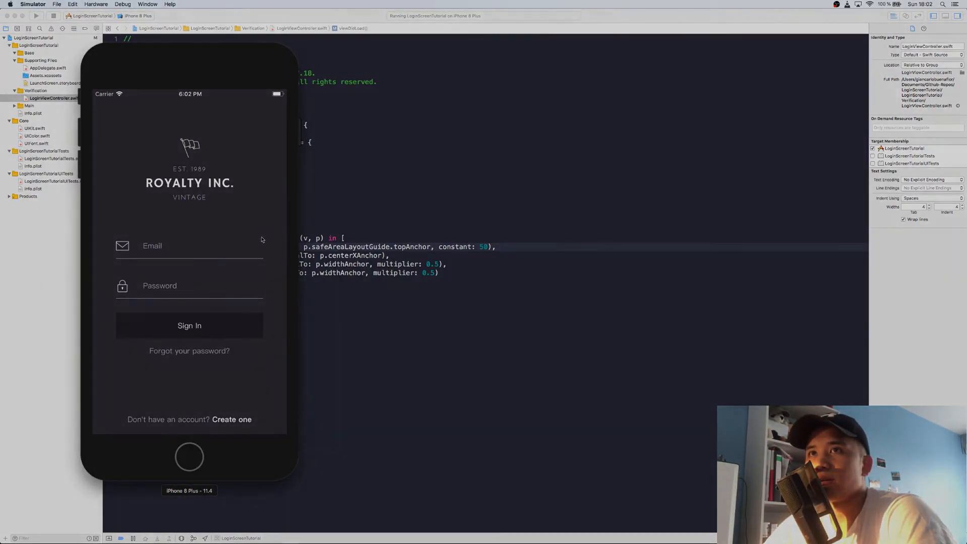